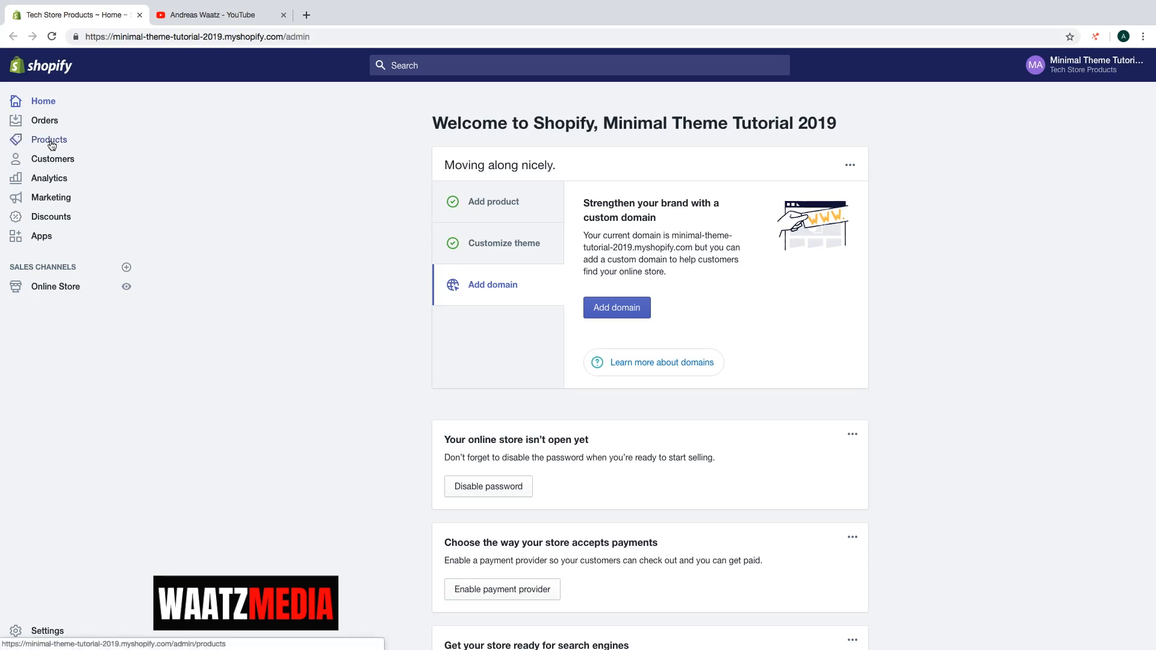
- Open the Phone case product from the Products list
left_click(49, 139)
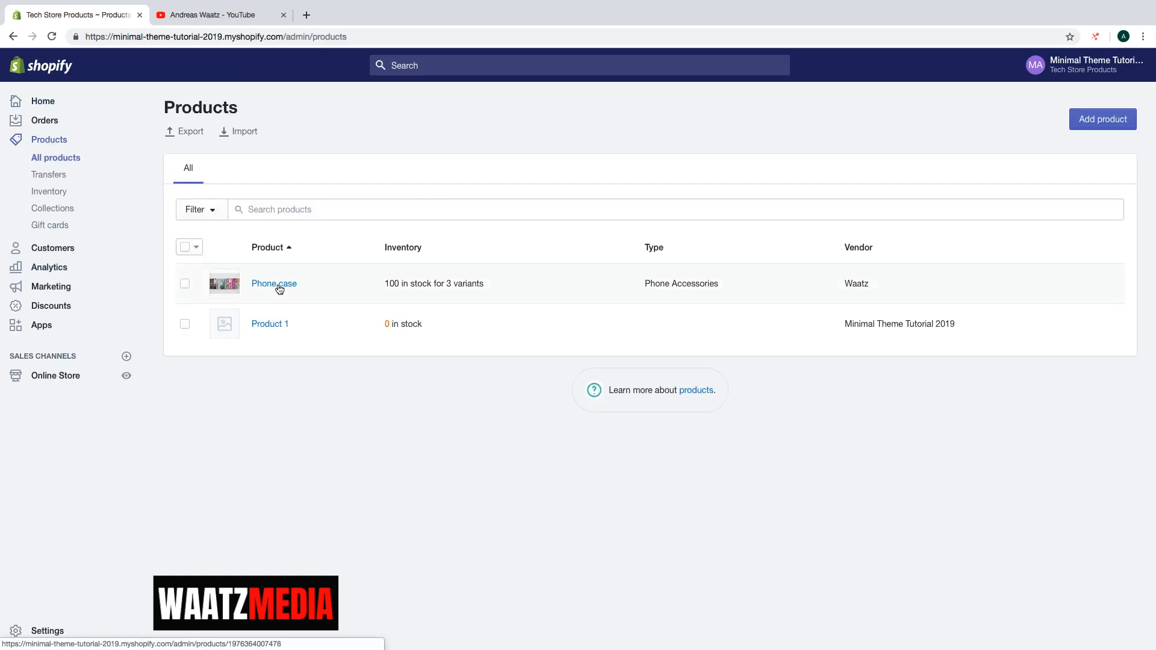
left_click(274, 283)
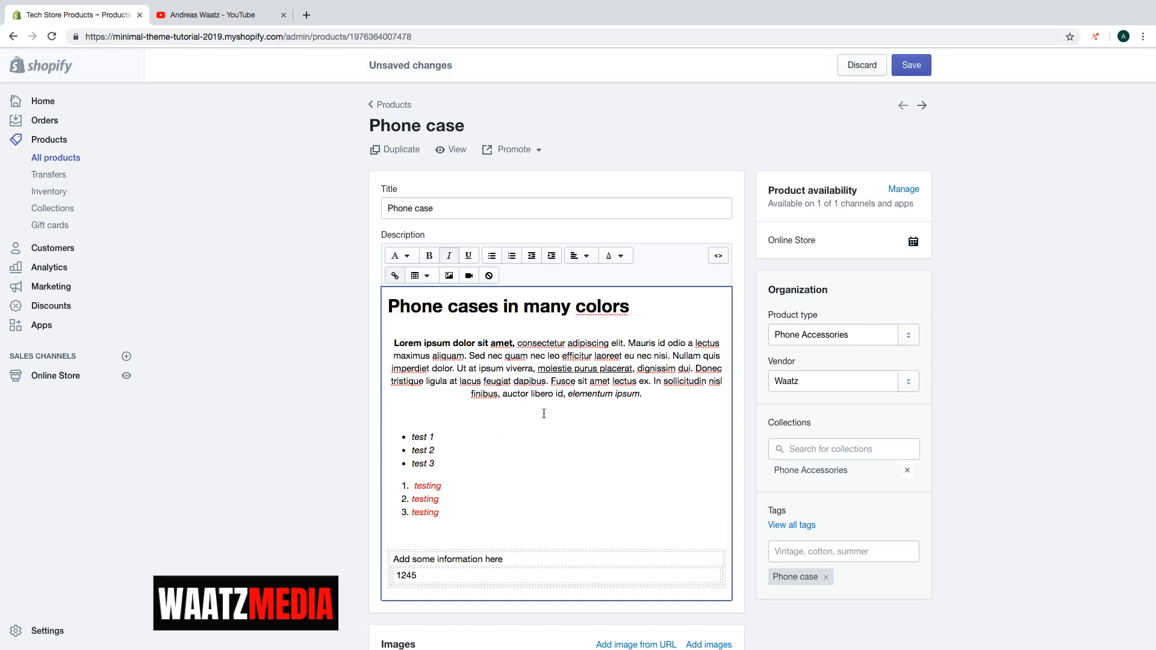
mouse_move(467, 275)
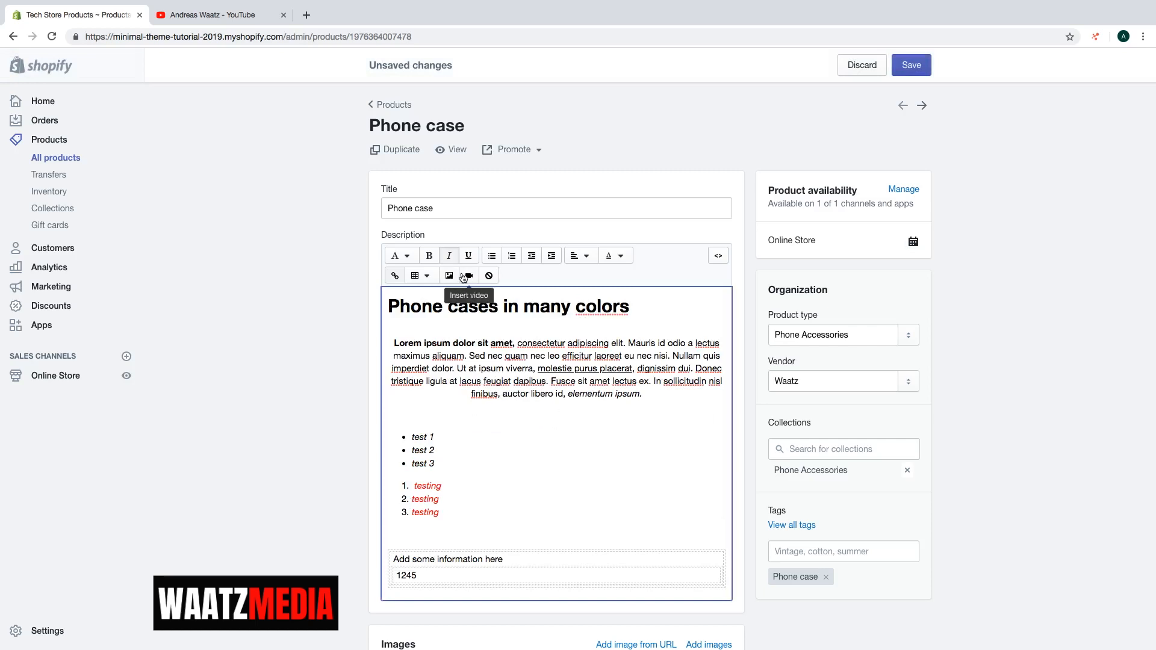
- Open the Insert video dialog from the description editor toolbar
left_click(466, 275)
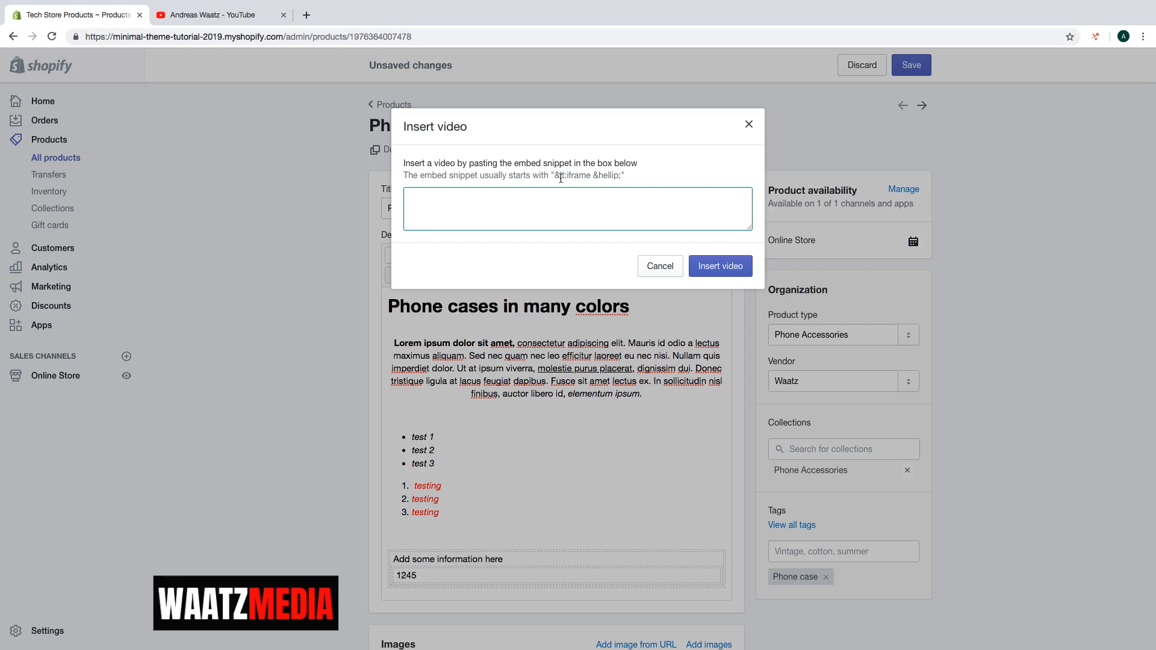
mouse_move(280, 80)
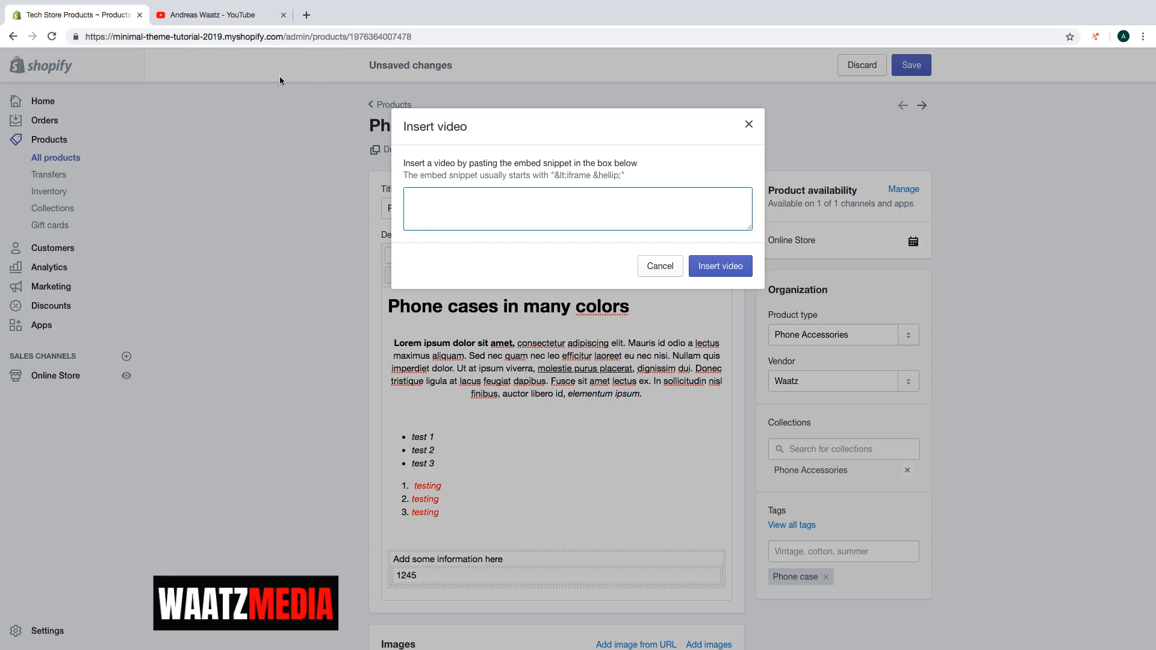
- On YouTube, search 'next part' and open Next Part of New Video Update 2018
left_click(214, 15)
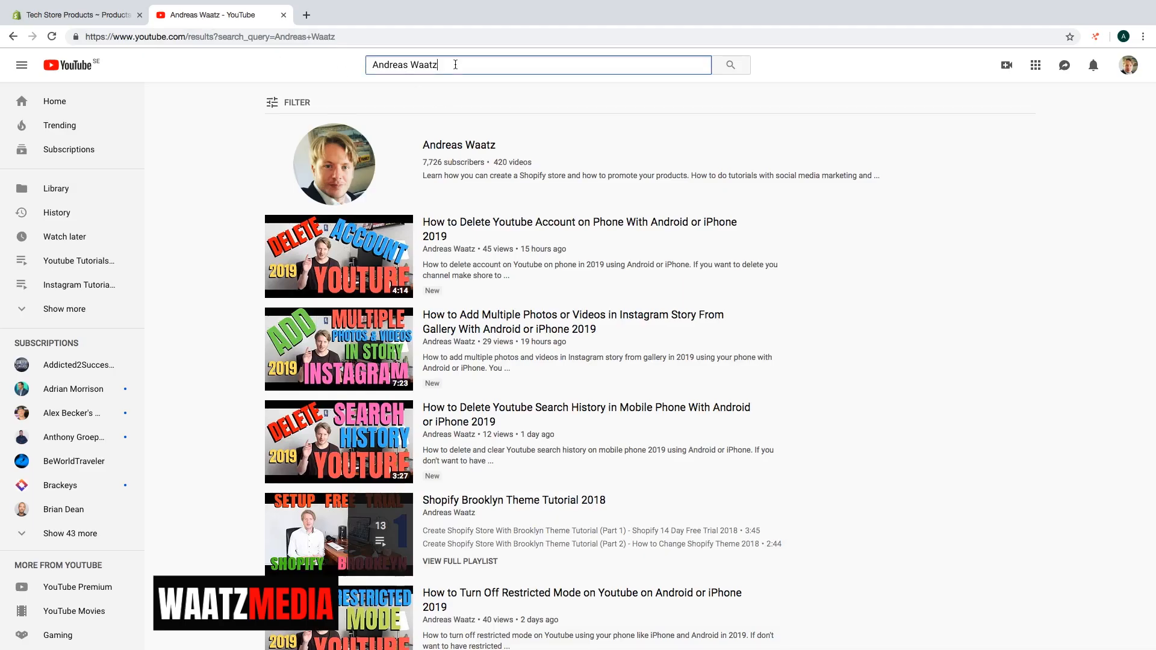
type("next part")
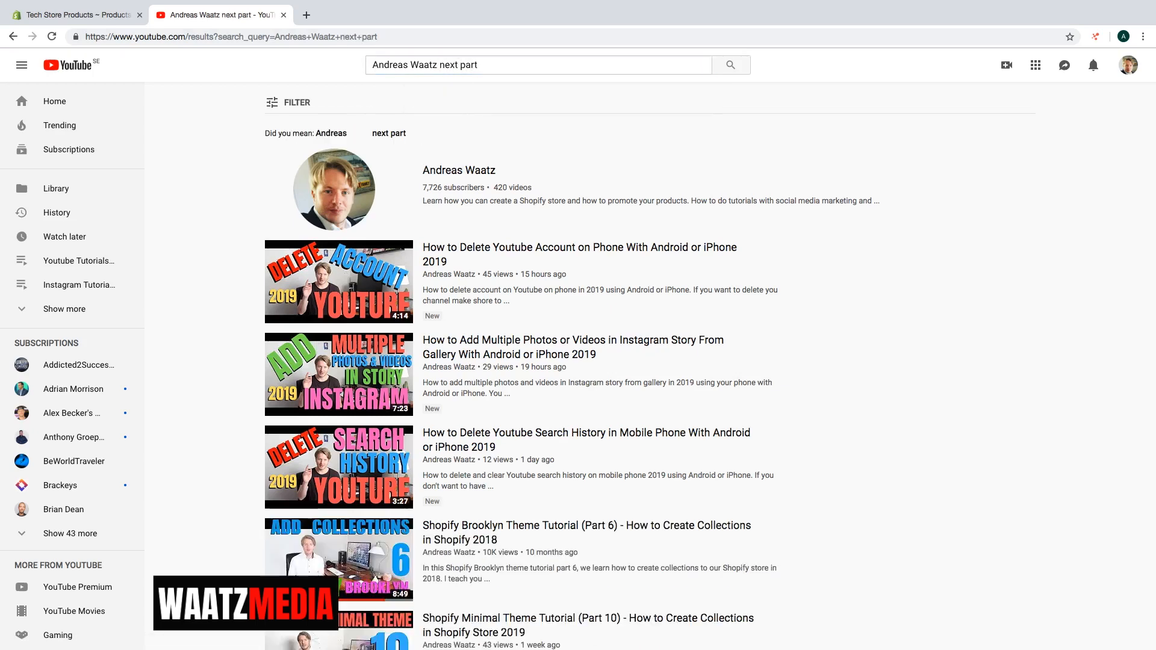
scroll("down", 3)
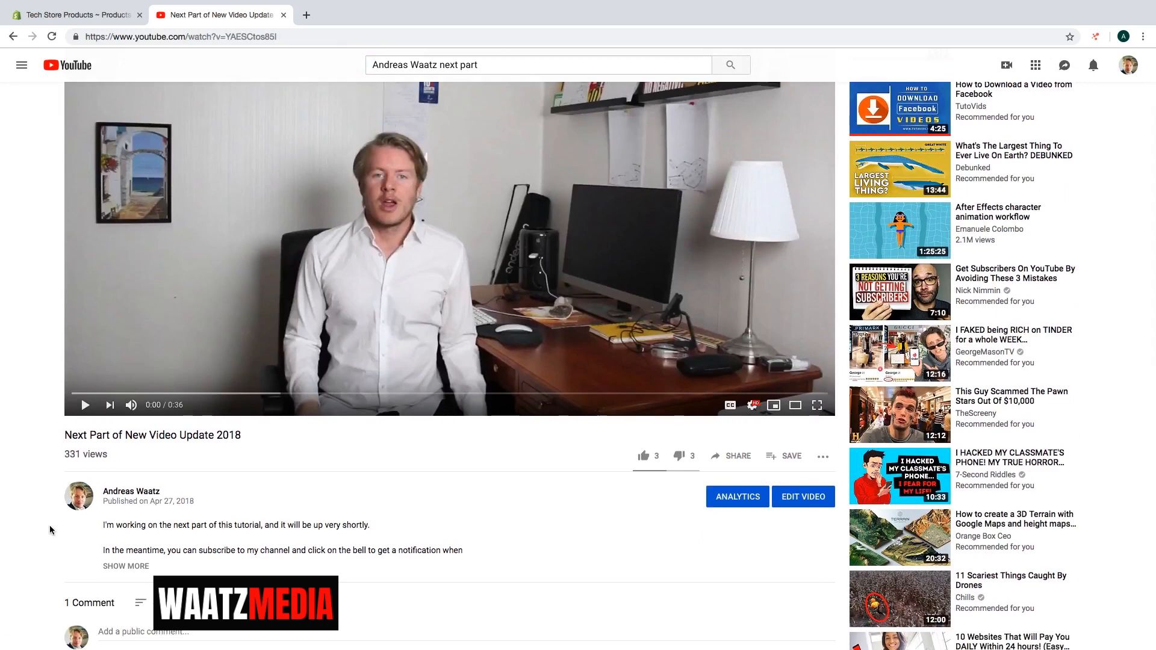
scroll("down", 3)
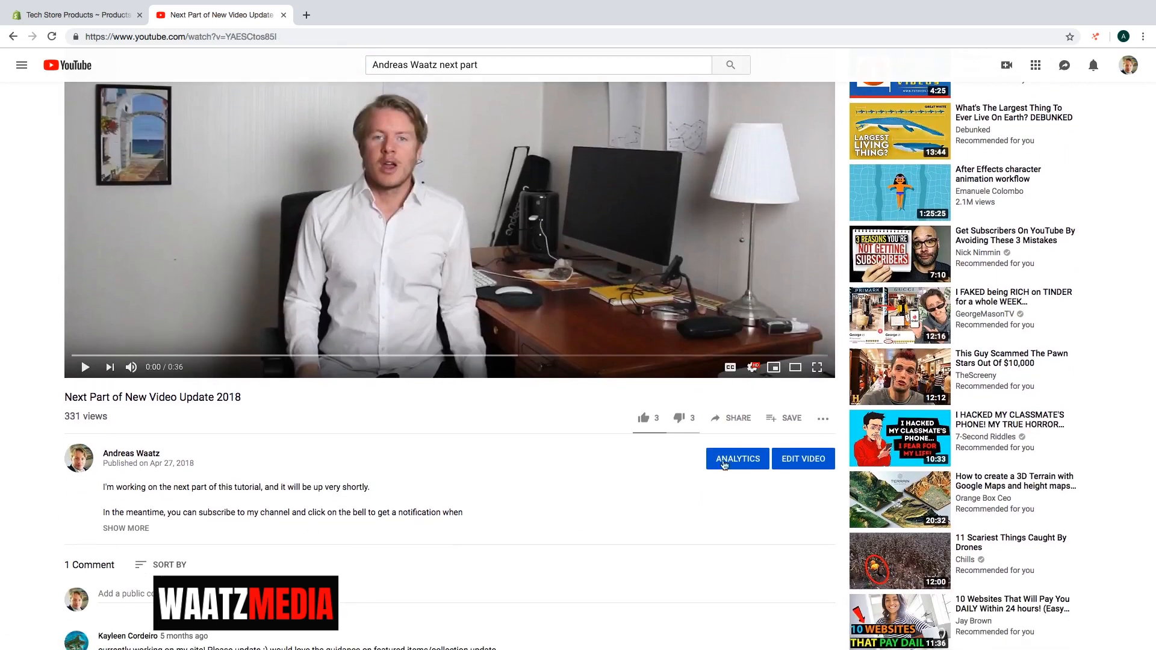
- Show the video's embed code starting at 0:10, without controls, in privacy-enhanced mode
left_click(730, 418)
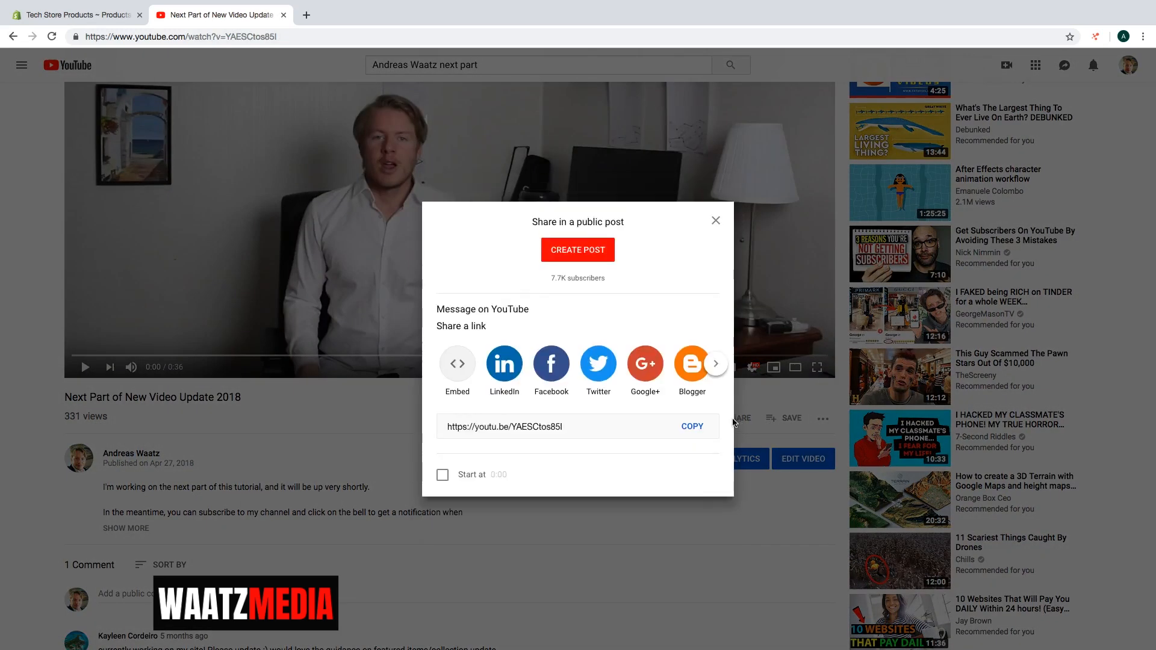
left_click(457, 364)
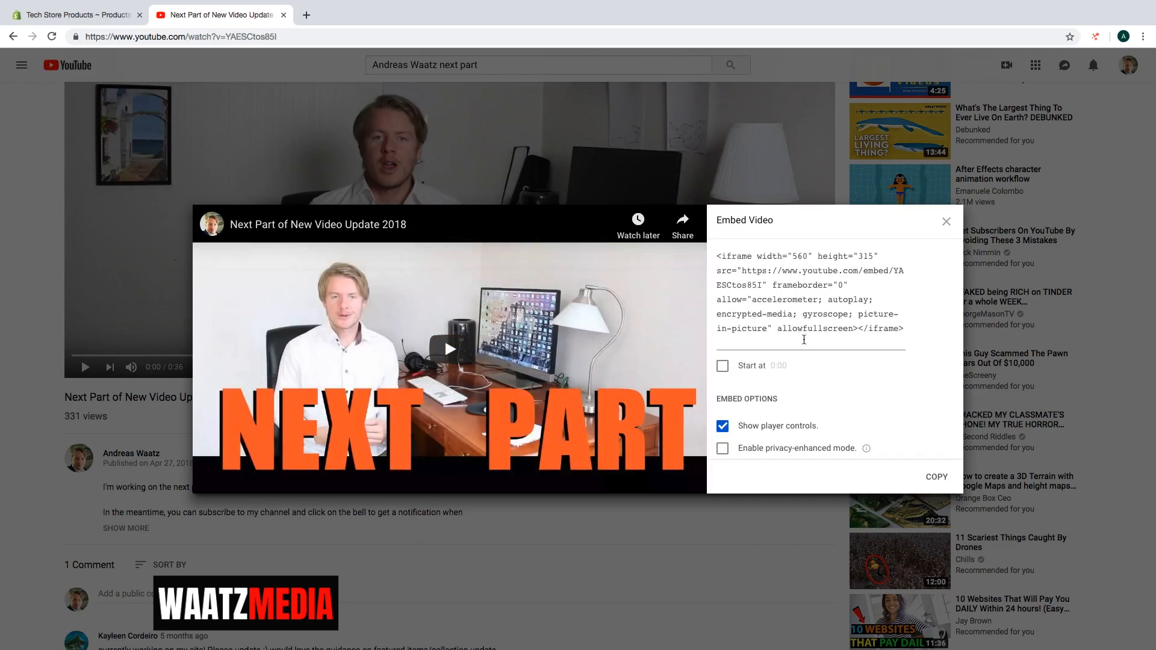
left_click(723, 366)
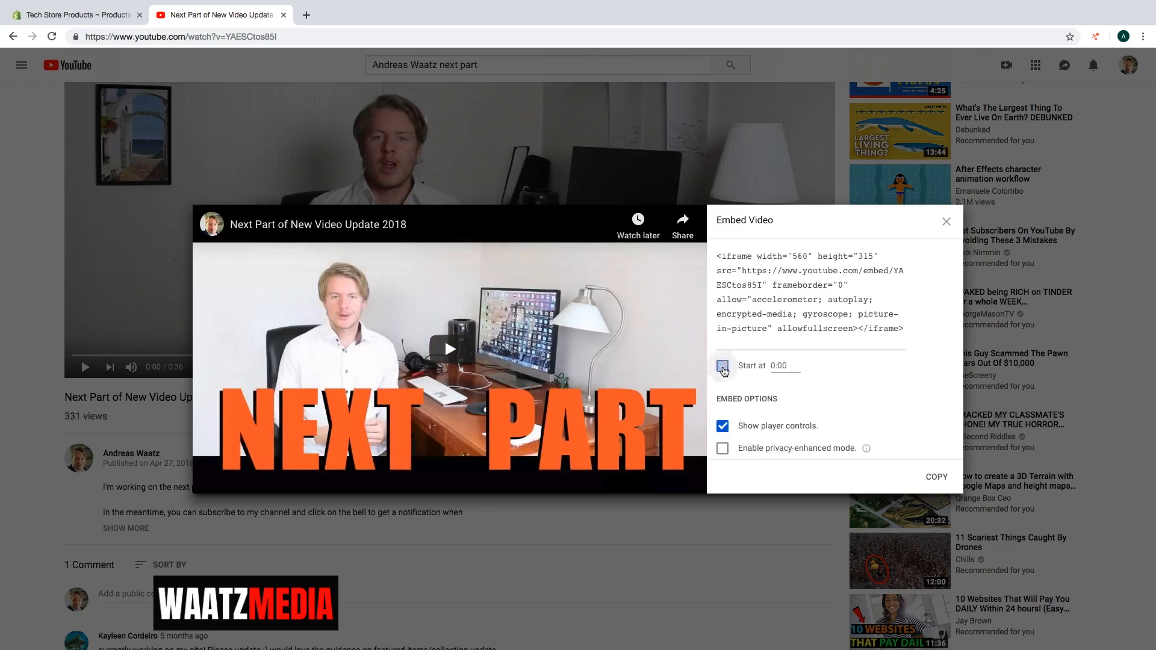
left_click(722, 365)
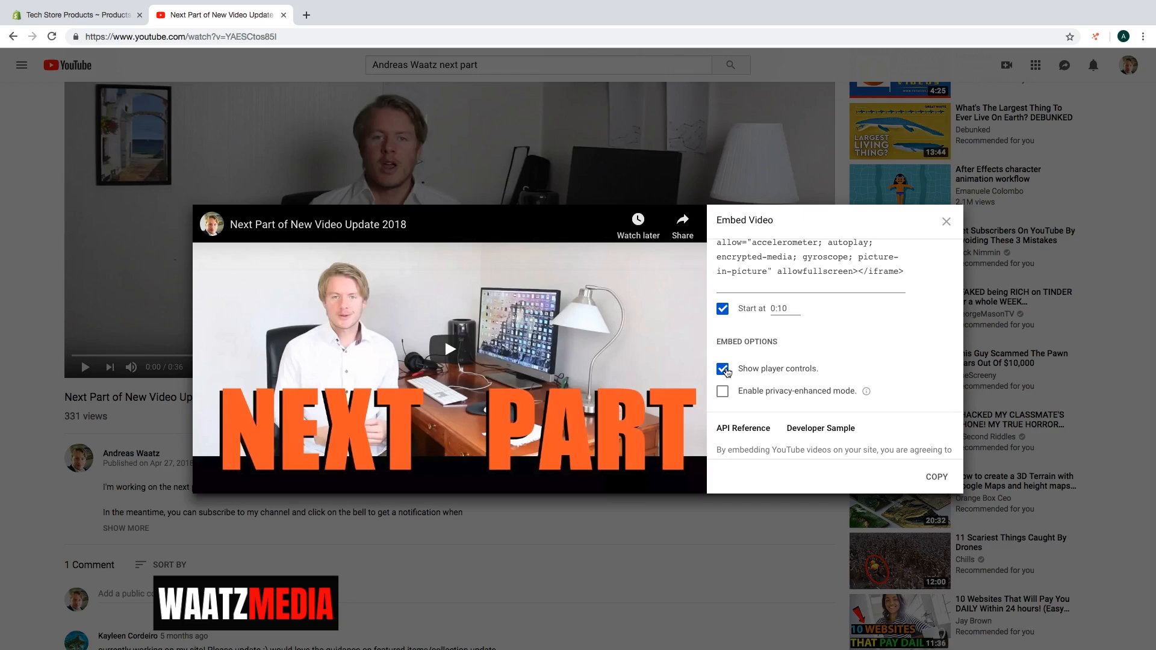
left_click(723, 368)
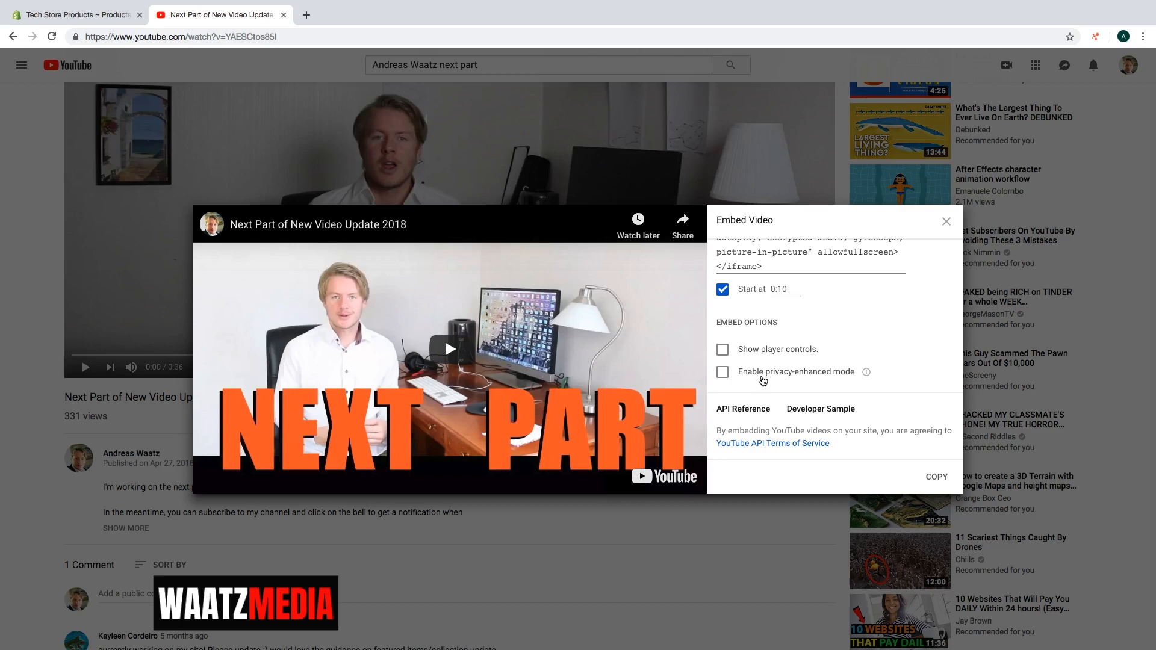
mouse_move(866, 372)
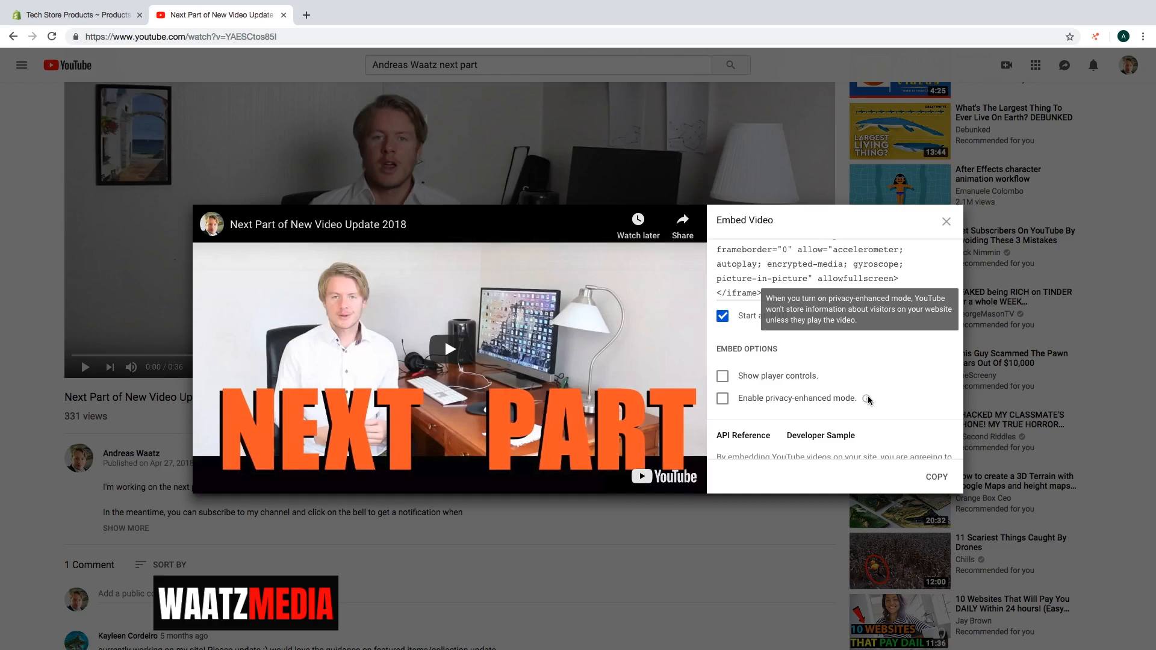
left_click(723, 398)
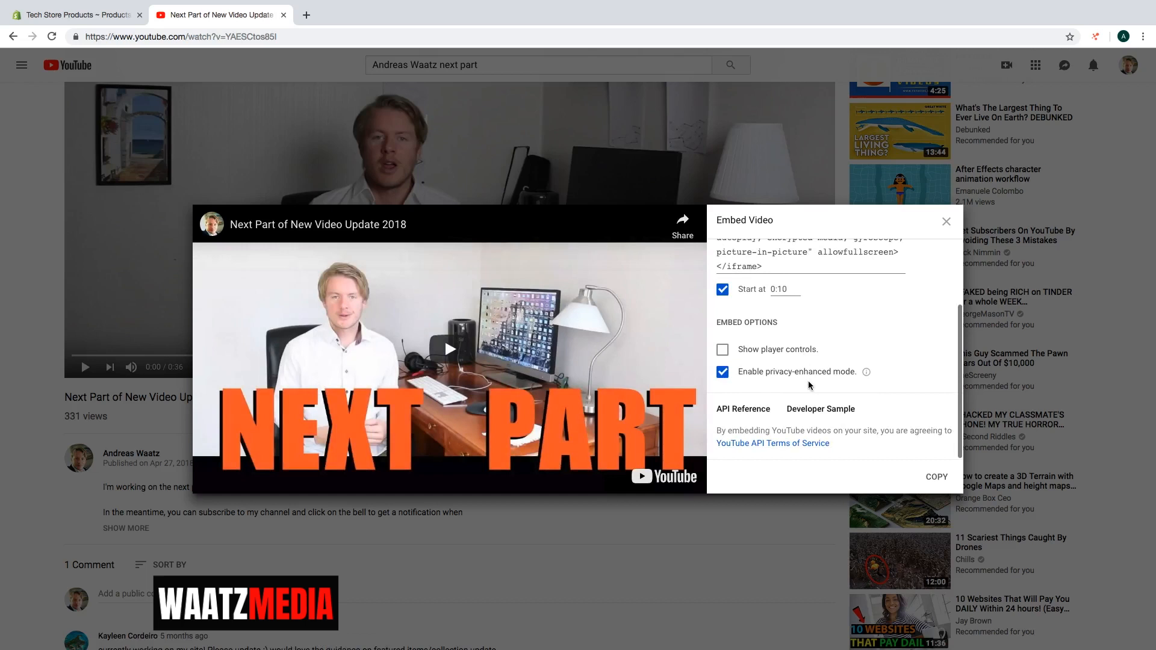
- Open YouTube API Terms of Service in a new tab, then return to the video tab
right_click(772, 442)
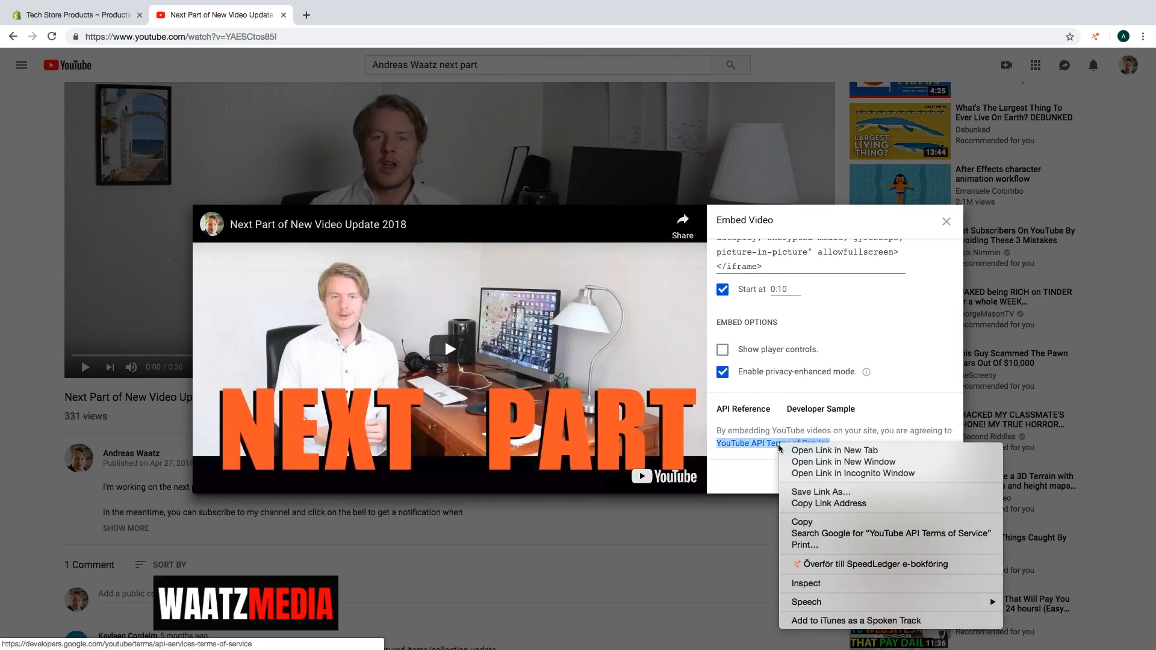
mouse_move(802, 522)
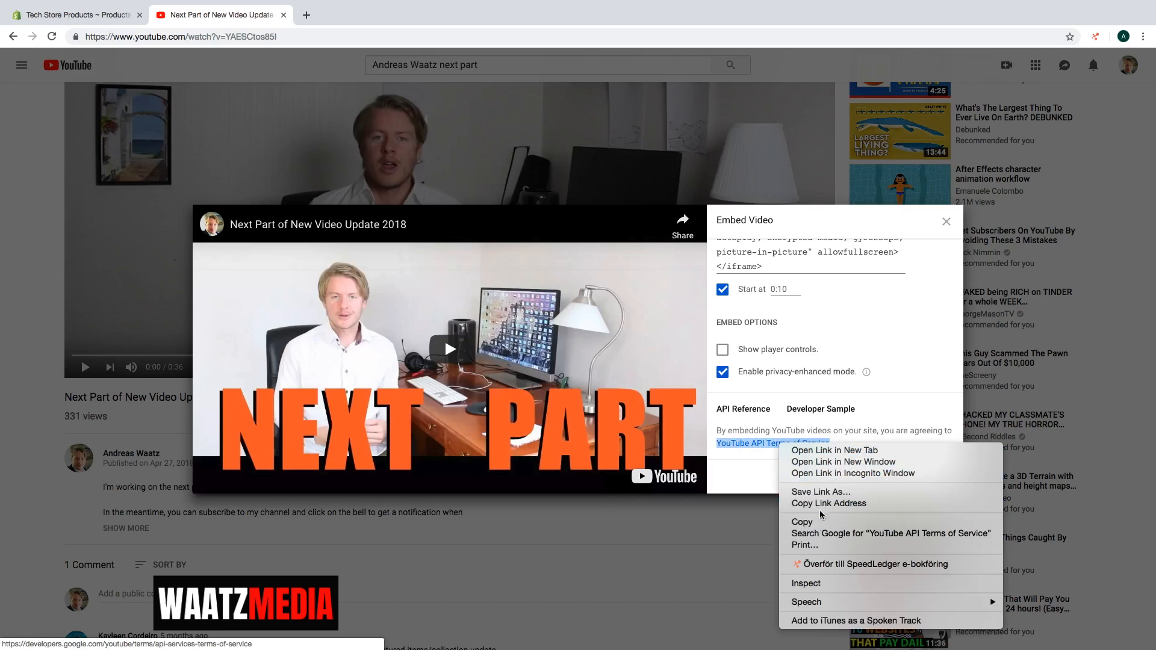
left_click(833, 451)
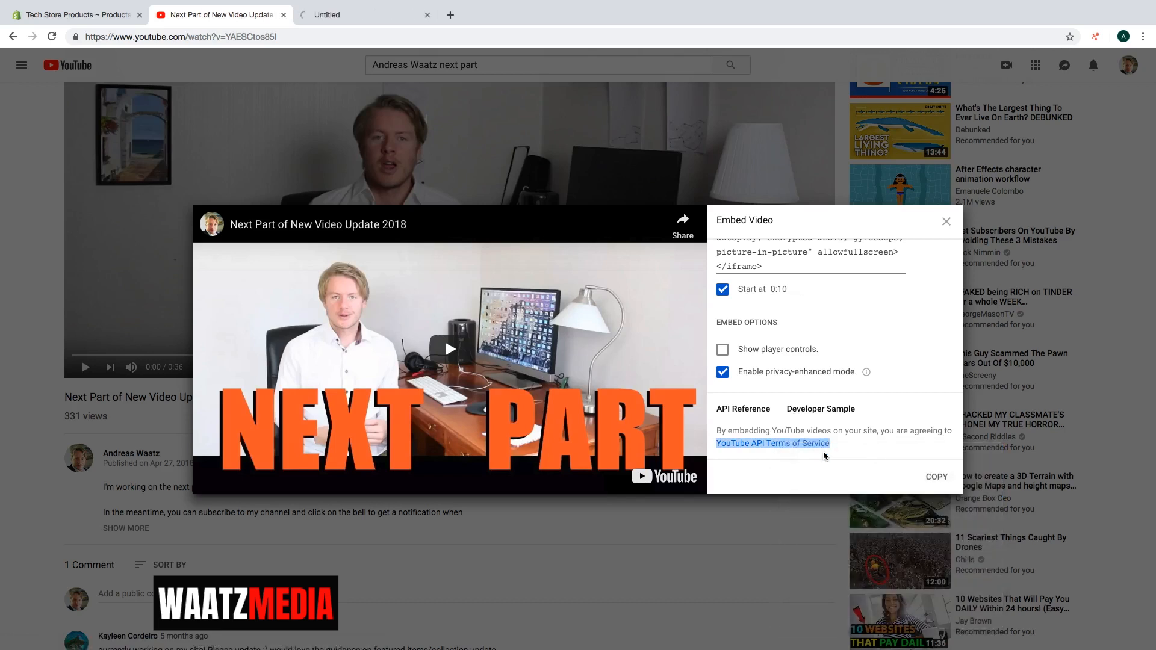
left_click(772, 443)
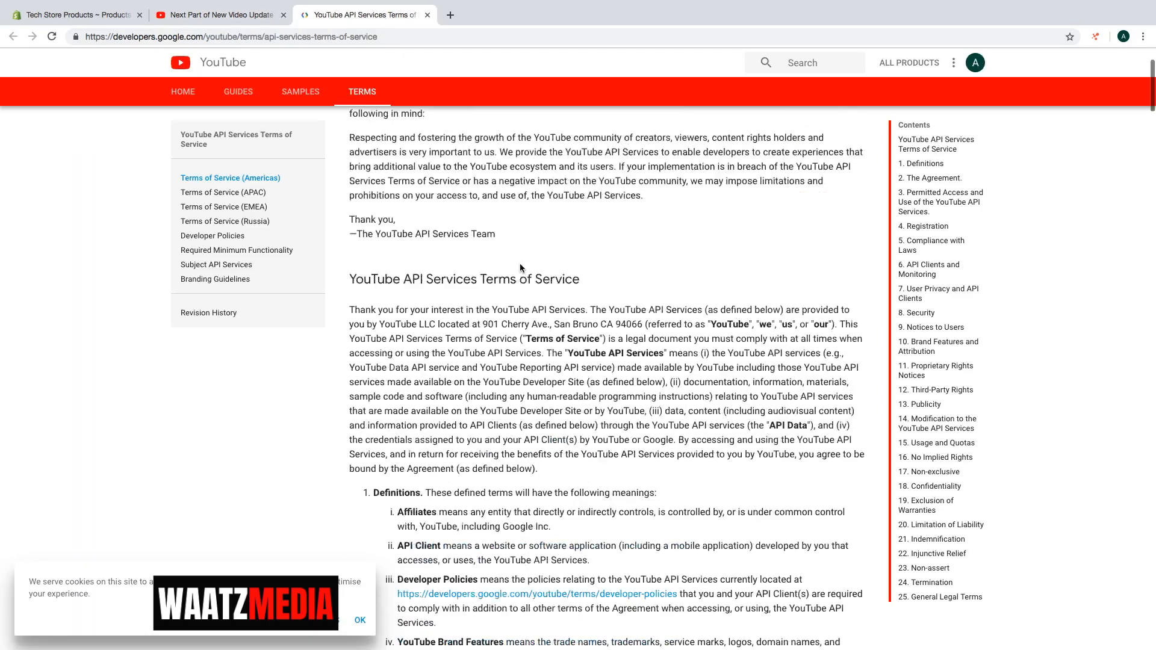
left_click(217, 14)
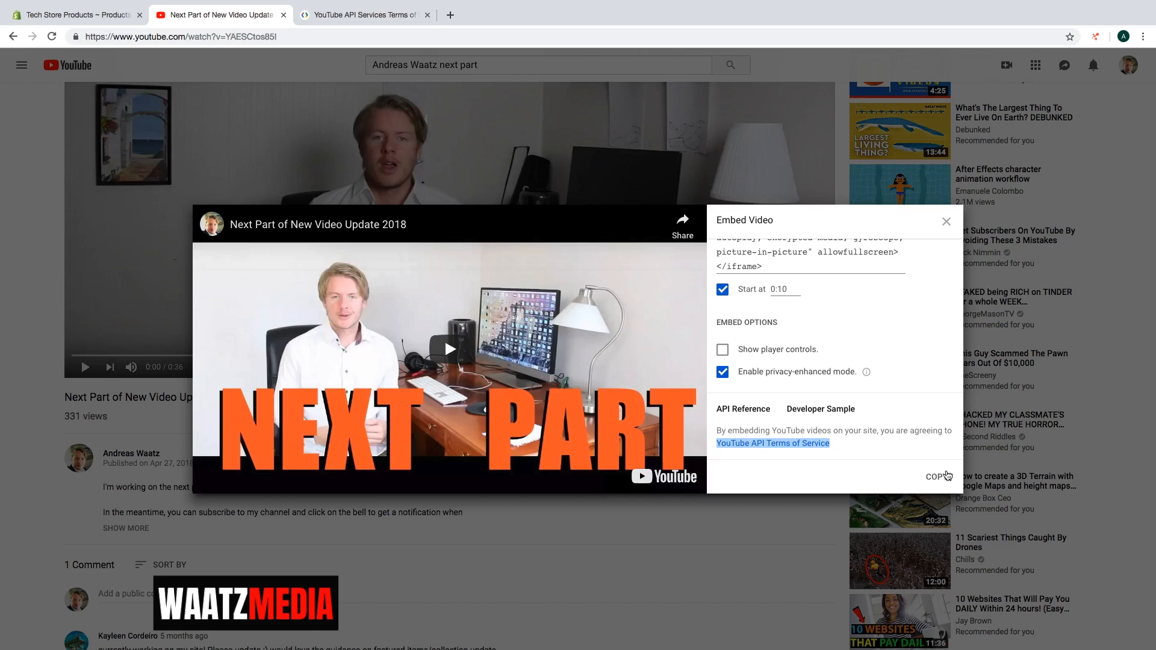
- Copy YouTube's embed code, paste it into Shopify's Insert video box, and insert it
left_click(937, 476)
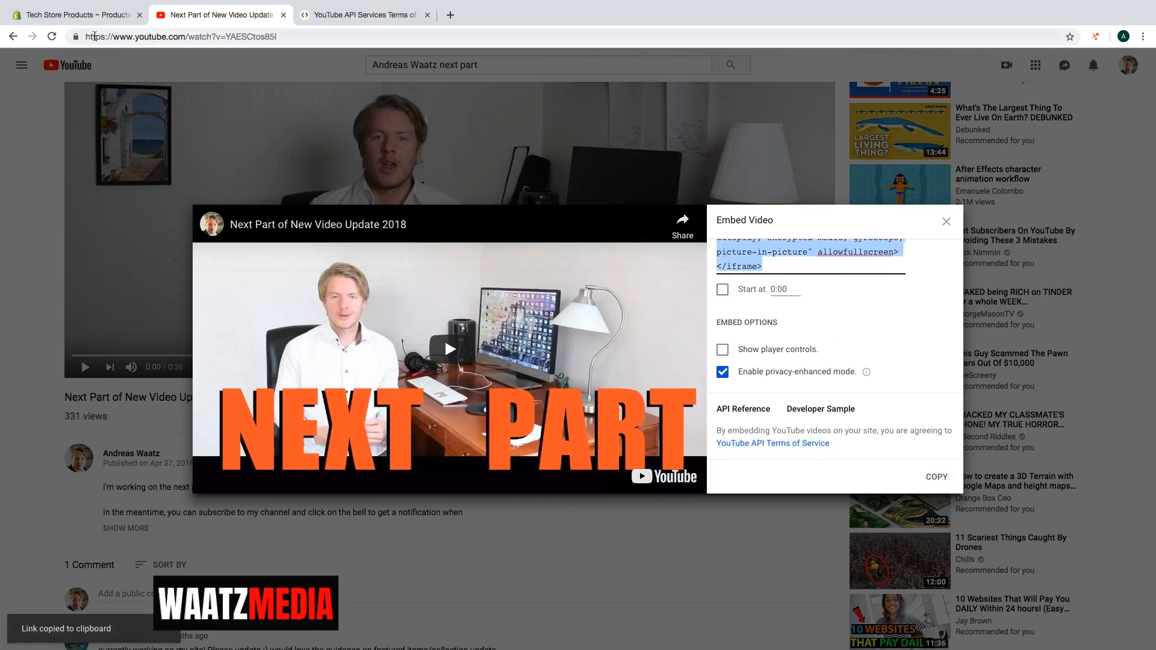
left_click(77, 14)
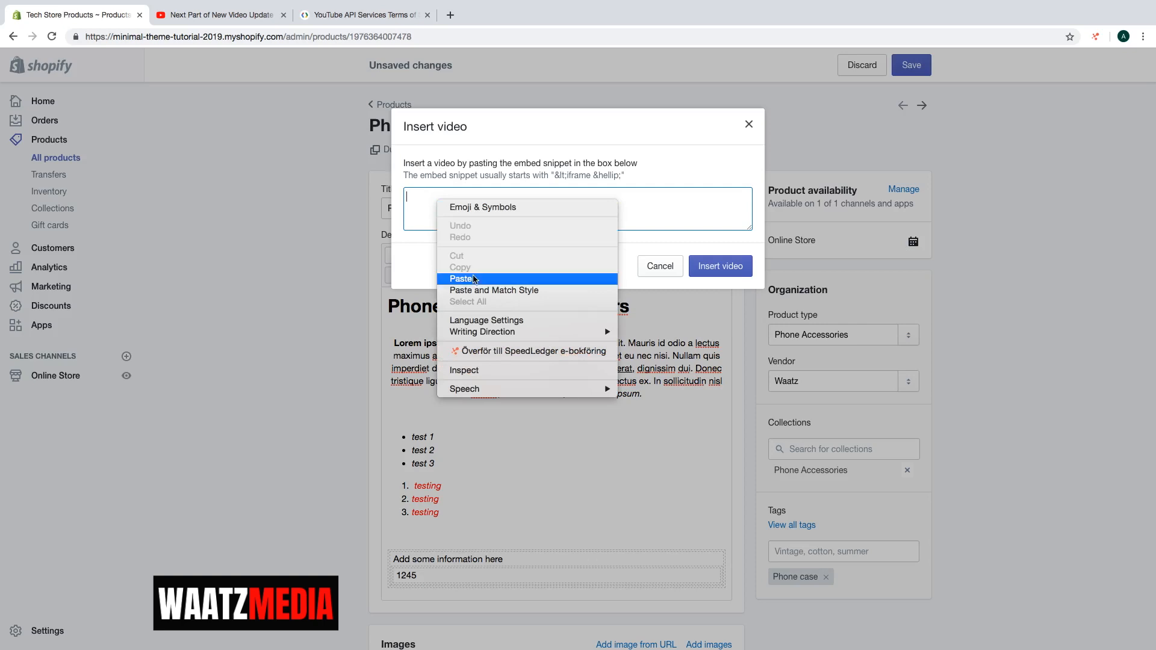
left_click(461, 279)
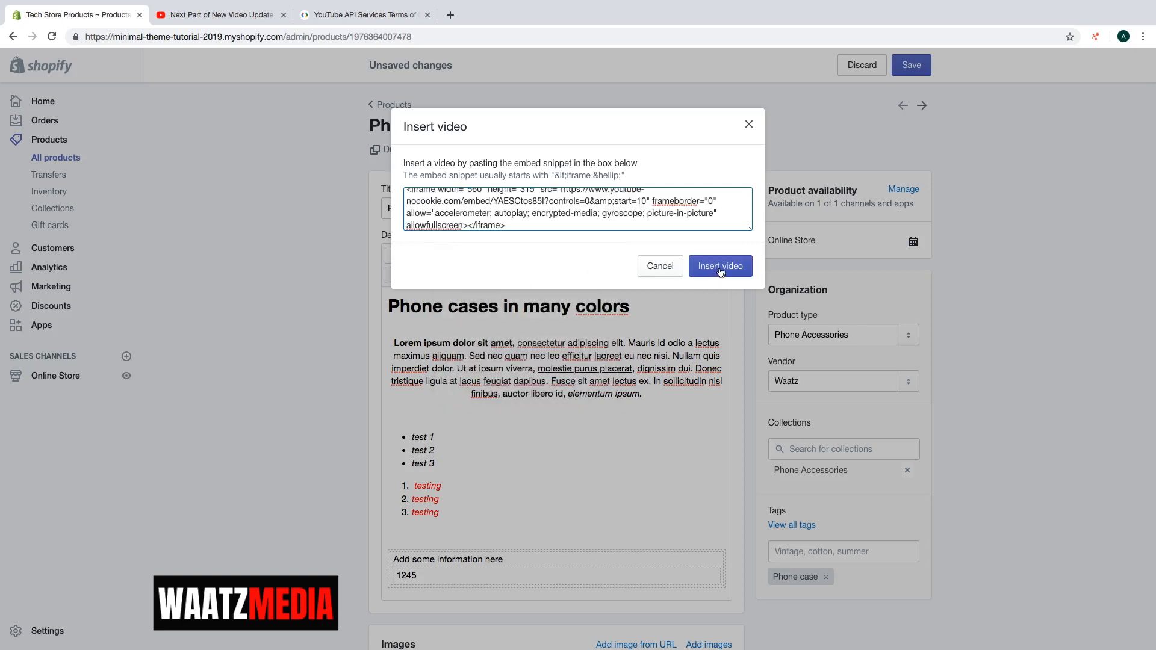
left_click(719, 267)
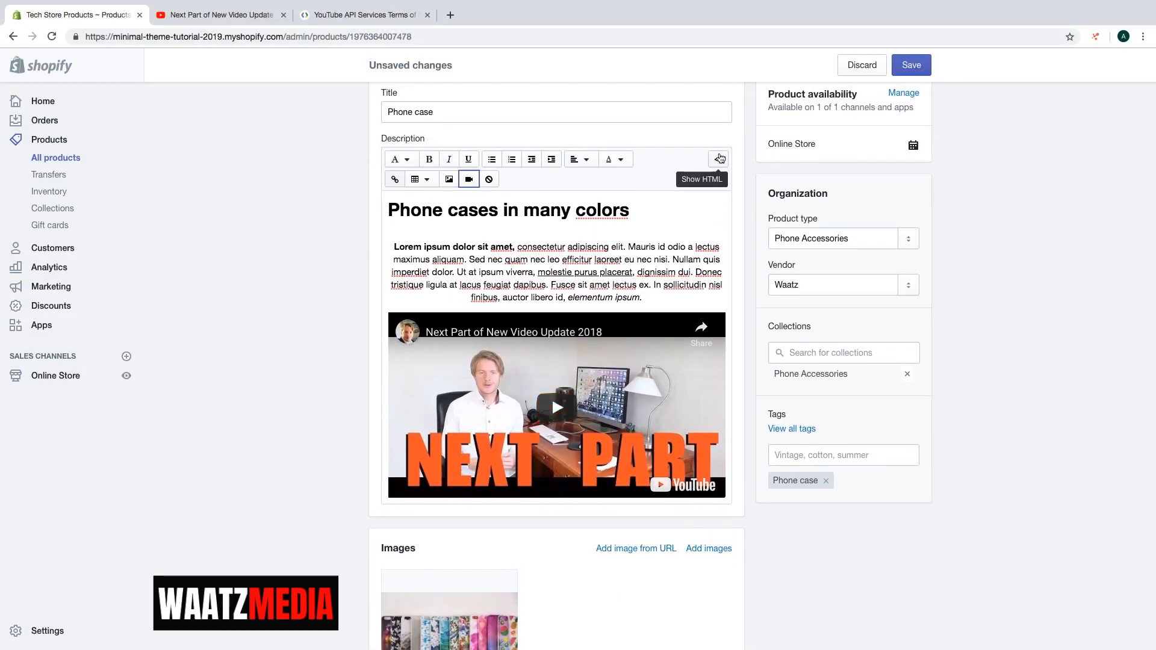
- In the description HTML, change the iframe width to 400 and height to 200
left_click(717, 159)
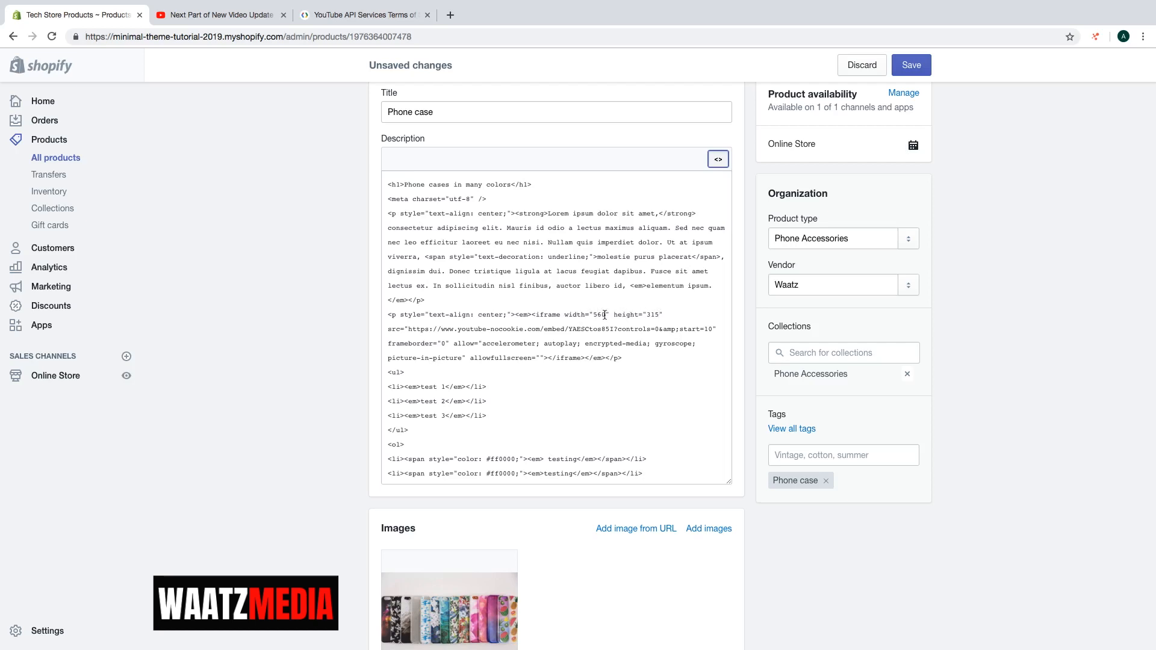
double_click(595, 315)
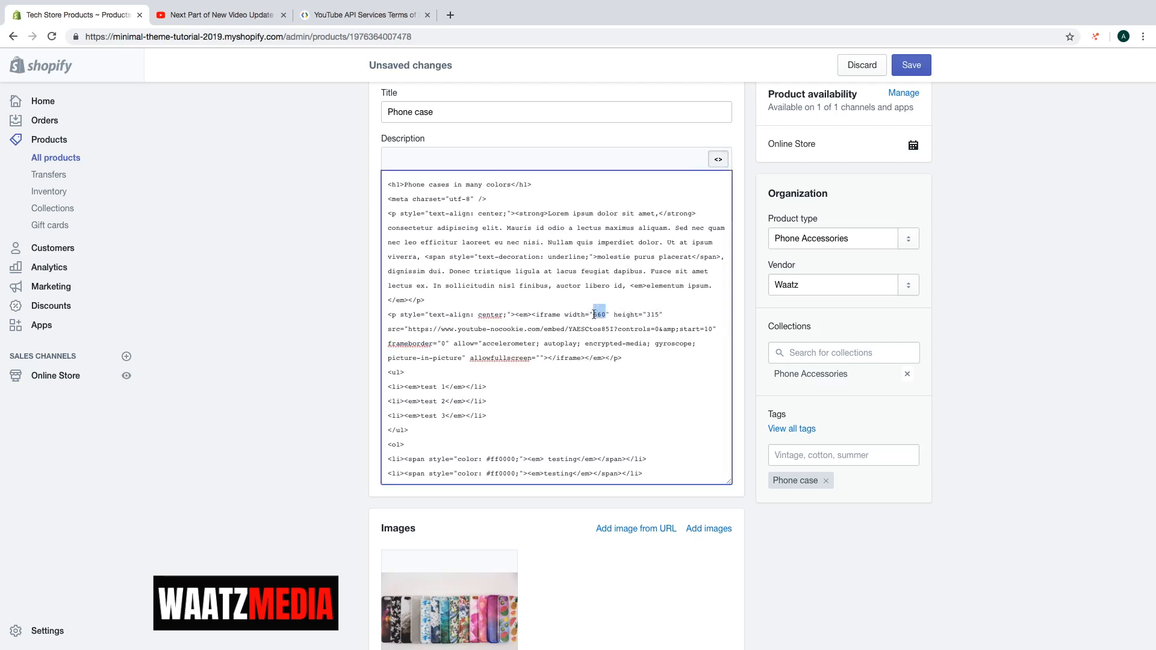
type("400")
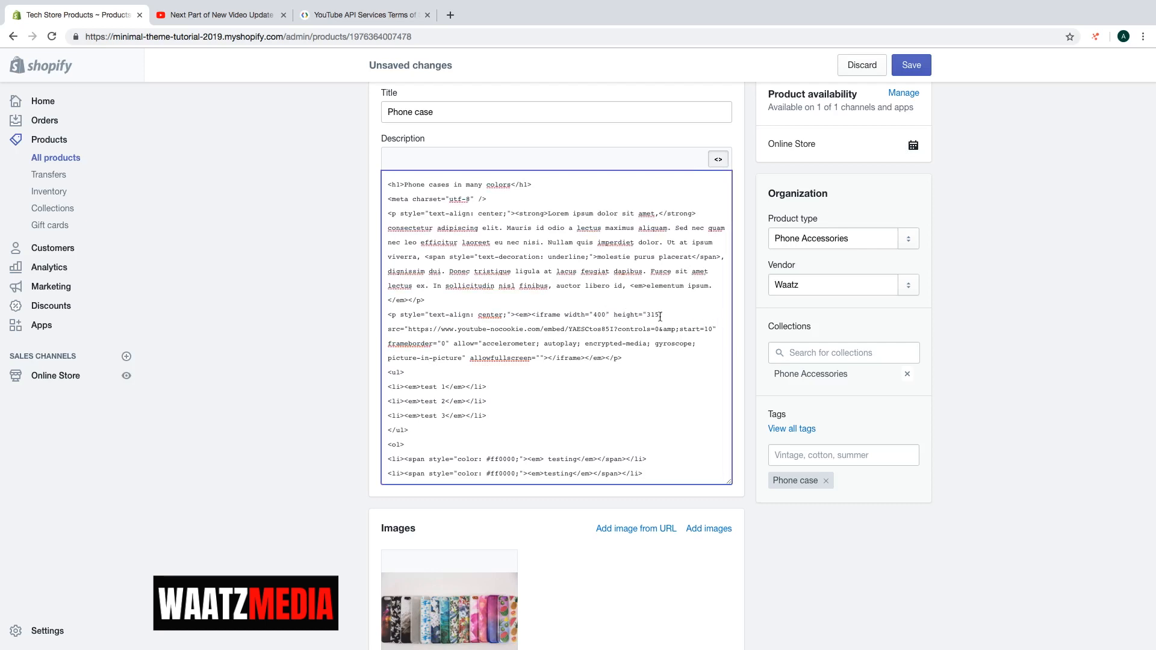
double_click(652, 315)
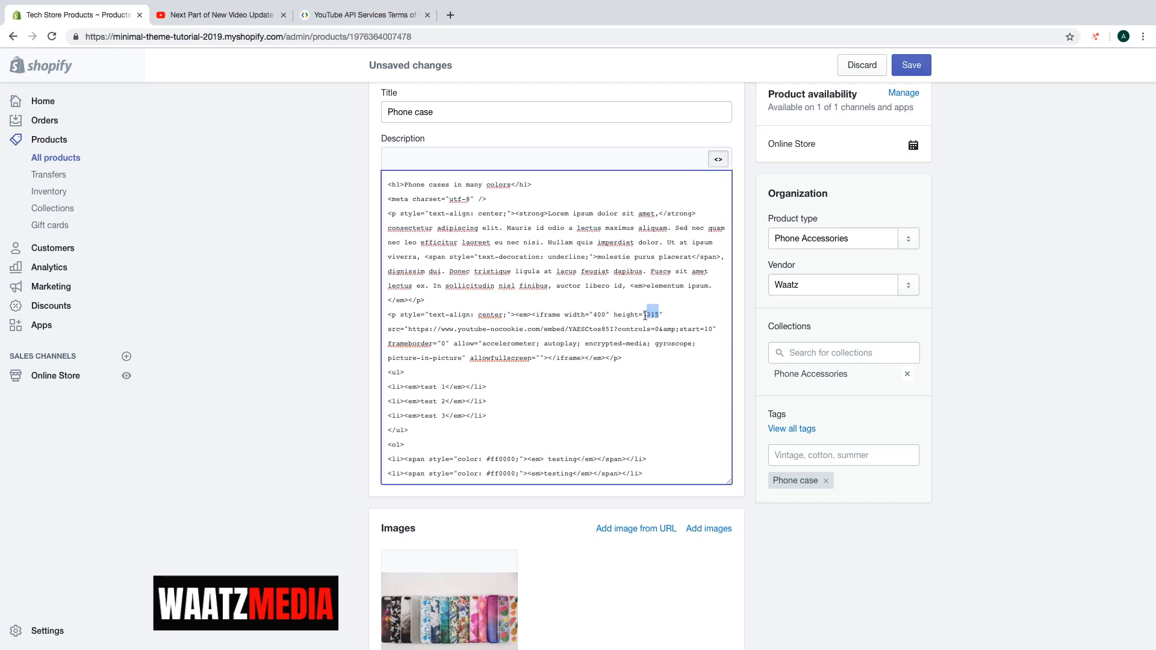
type("200")
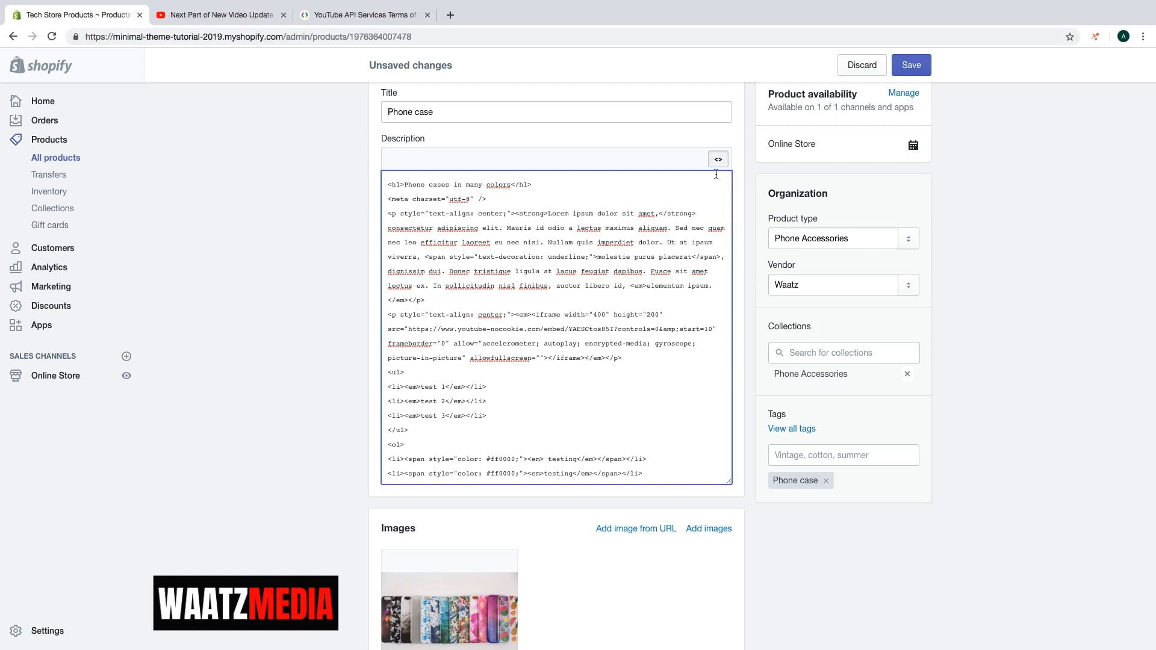
left_click(716, 159)
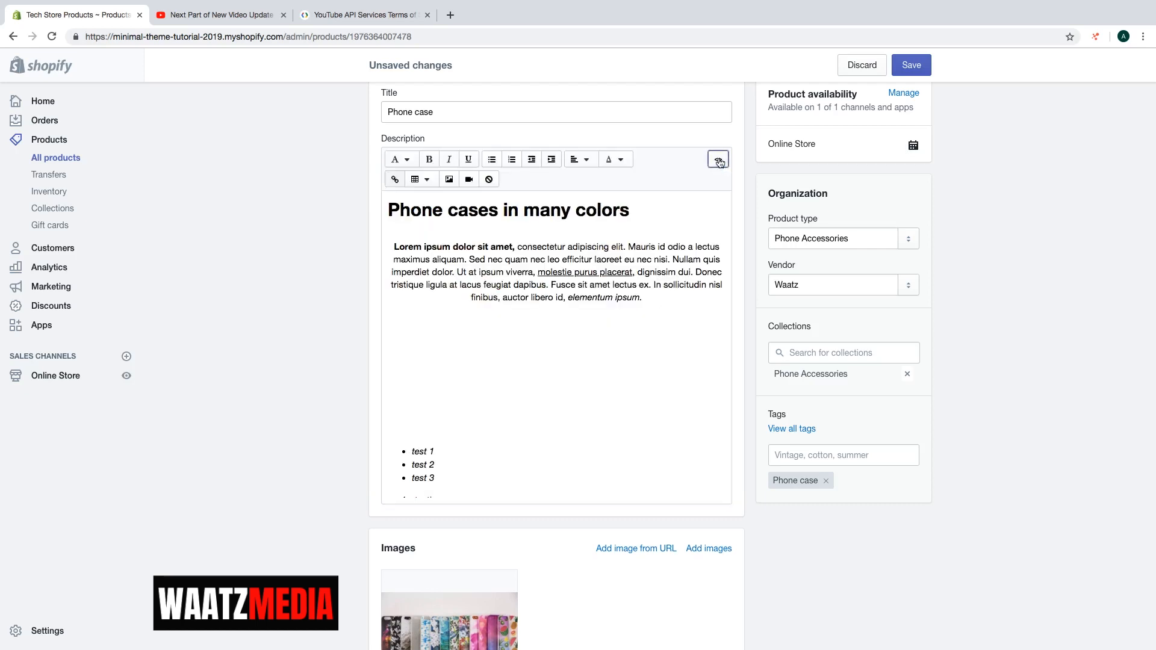
left_click(716, 159)
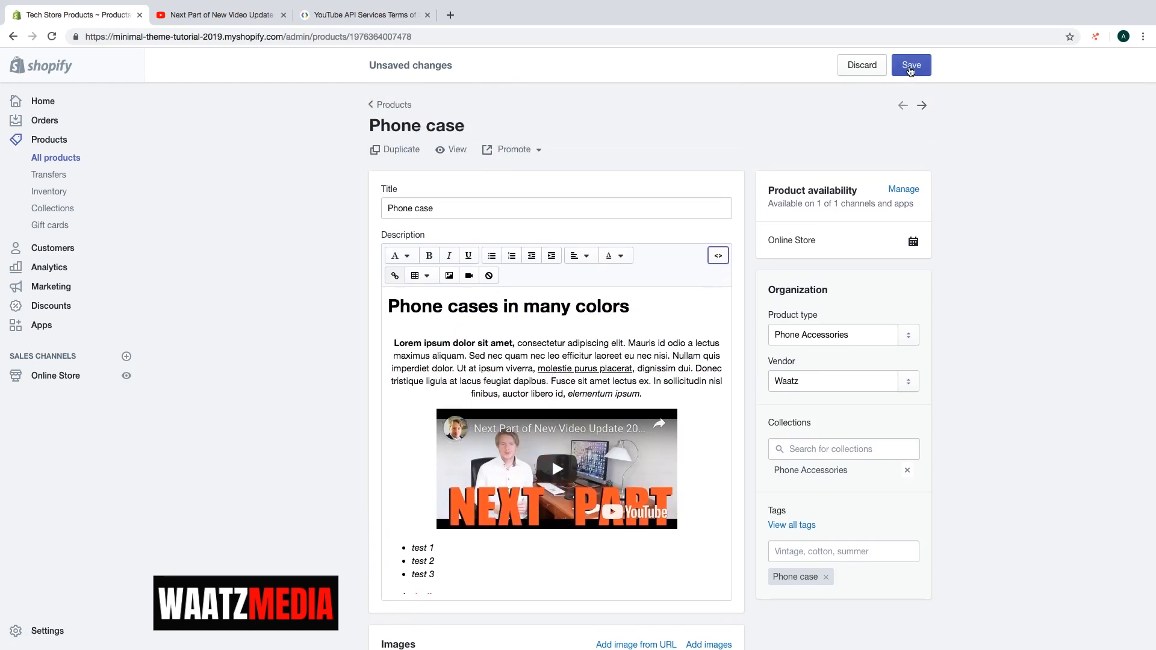
- Save the Phone case product, view its storefront page, and play the video
left_click(910, 65)
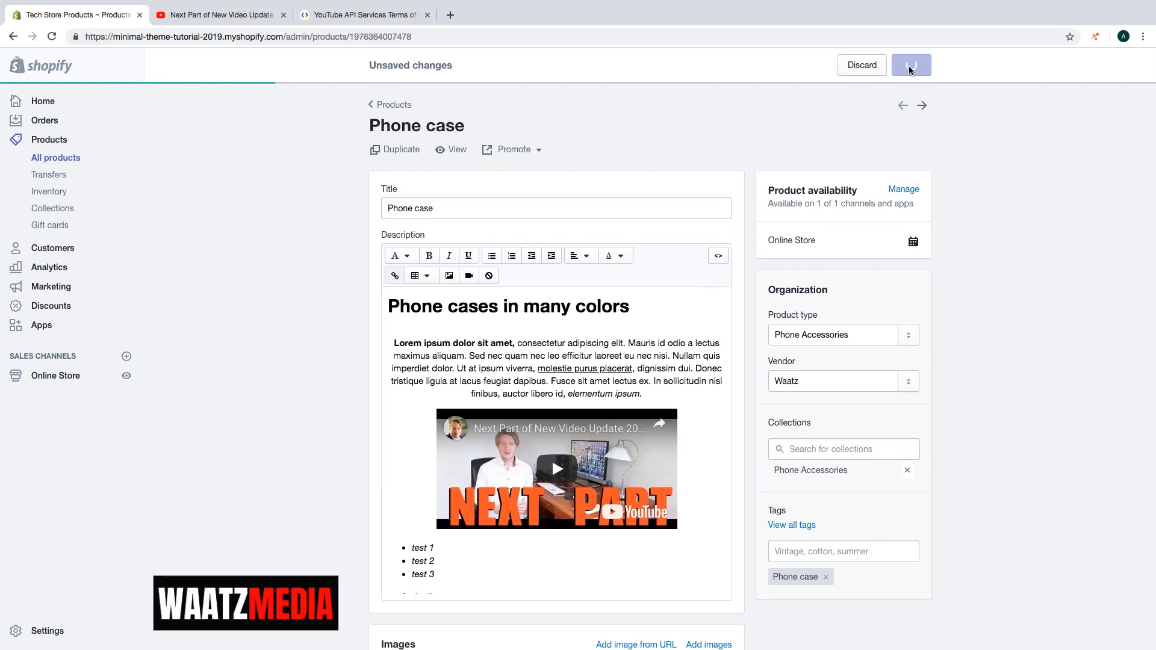
left_click(911, 65)
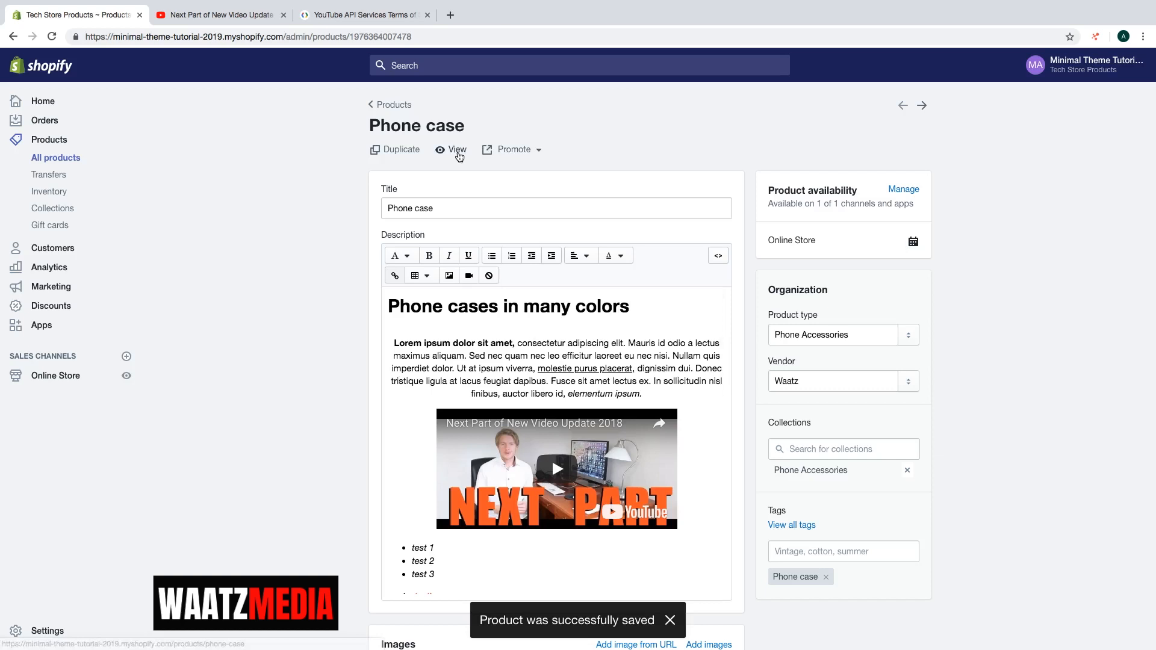
left_click(457, 149)
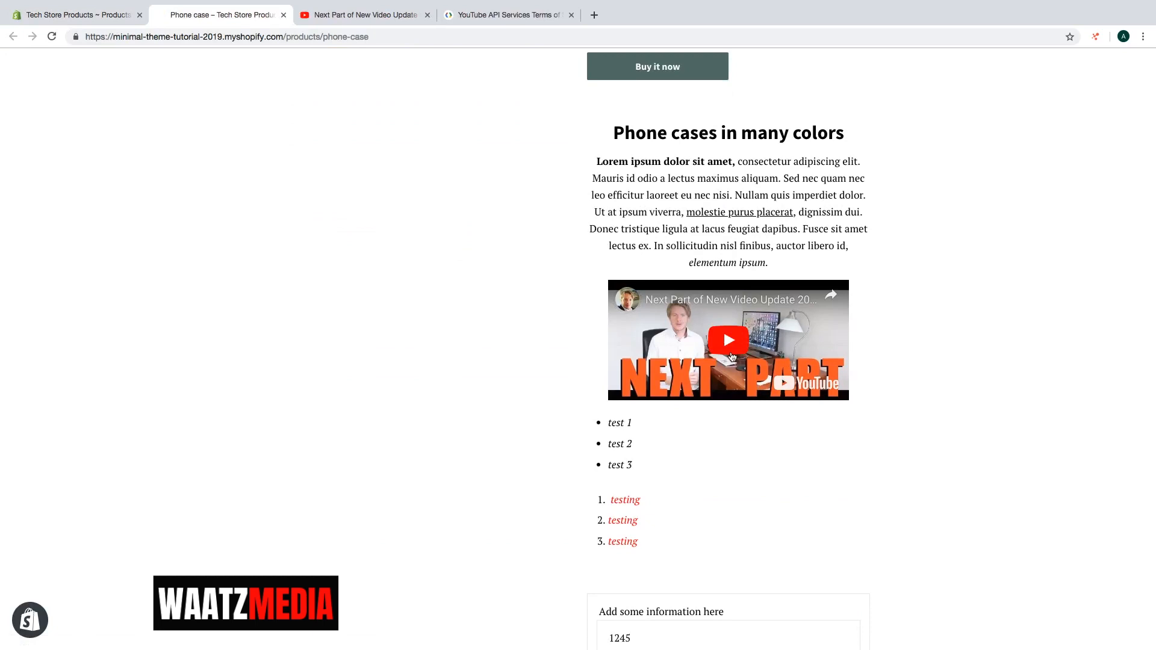
left_click(727, 339)
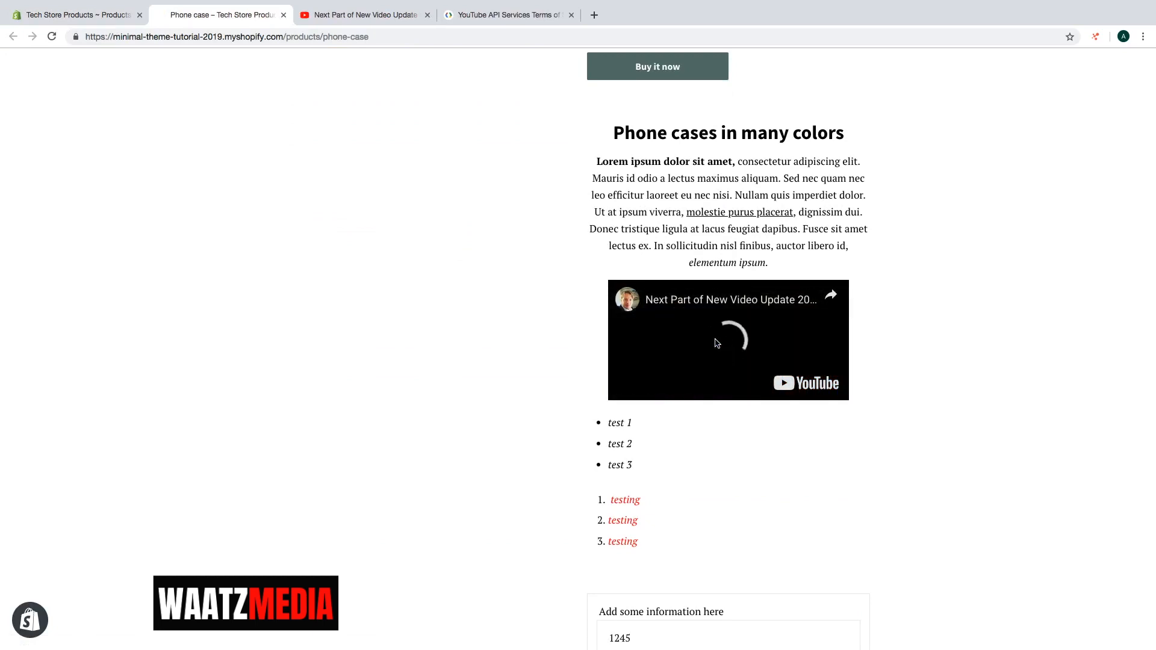